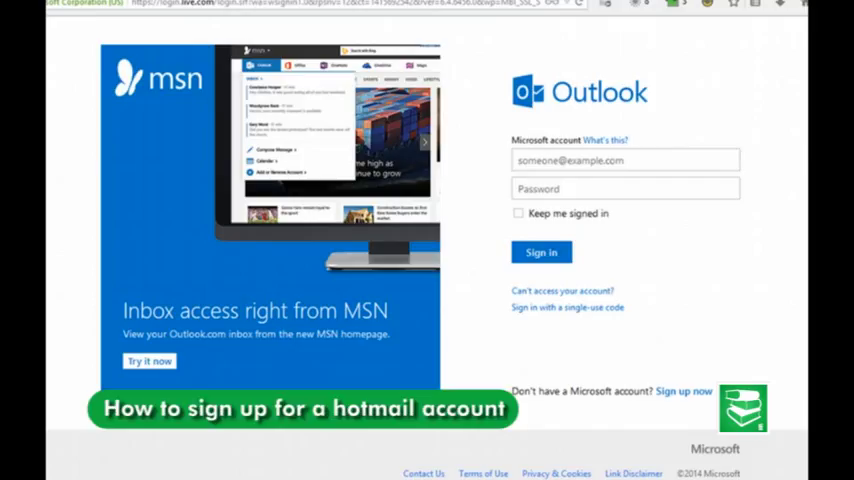
mouse_move(648, 138)
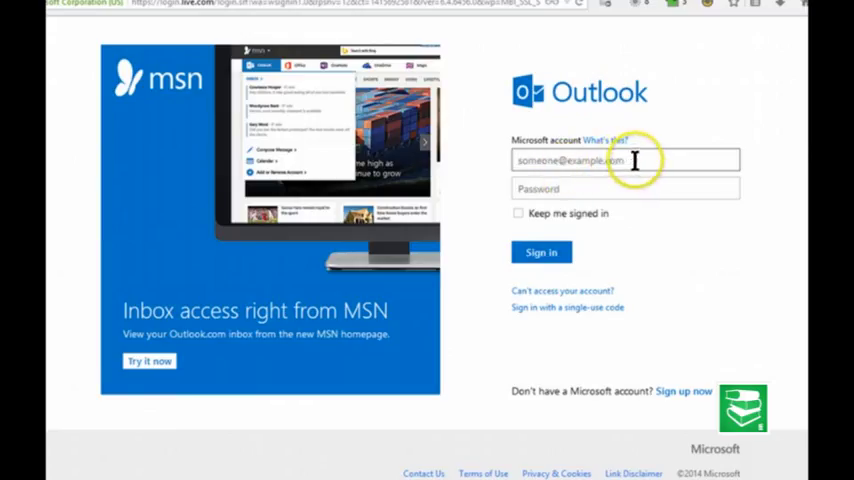
mouse_move(764, 200)
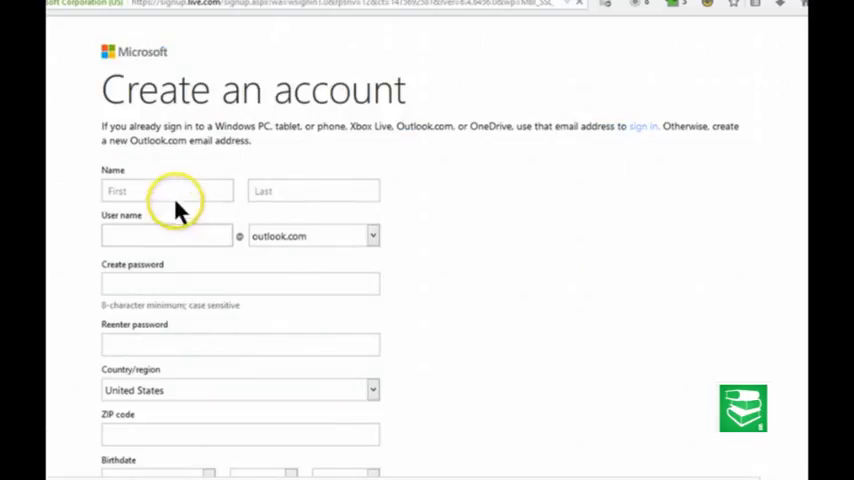
Enter the first name cHIDO and the last name Namo.
click(312, 190)
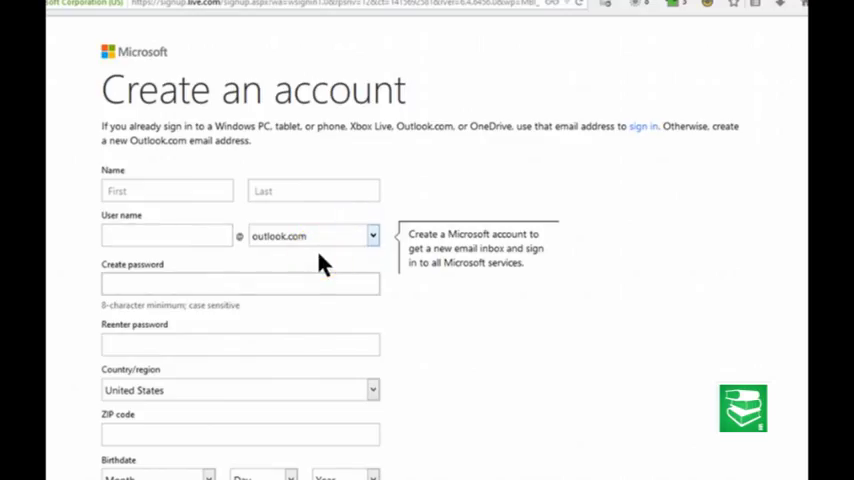
click(168, 190)
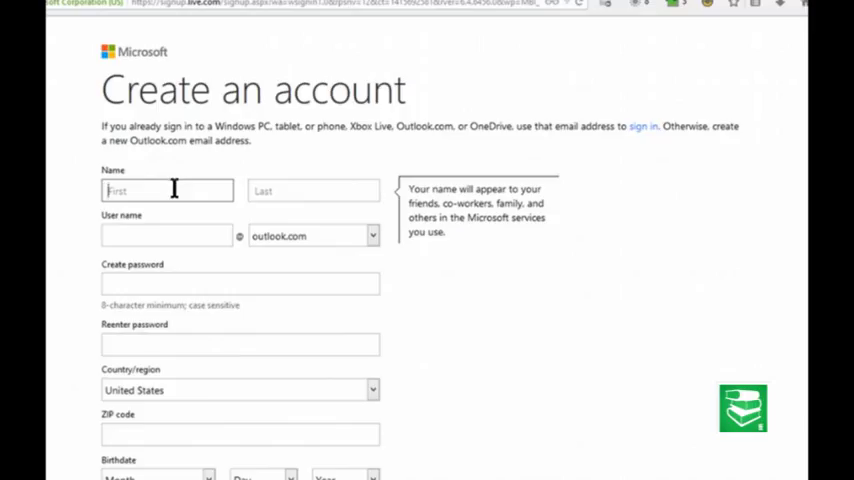
text(cHIDO)
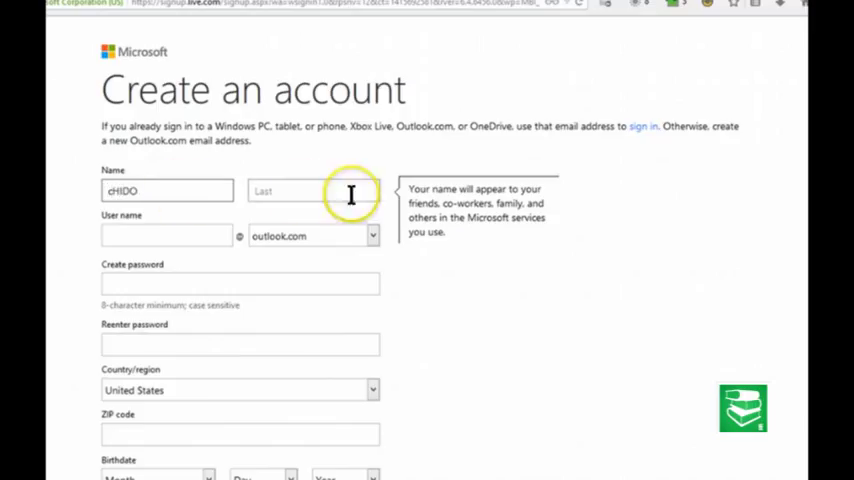
click(312, 190)
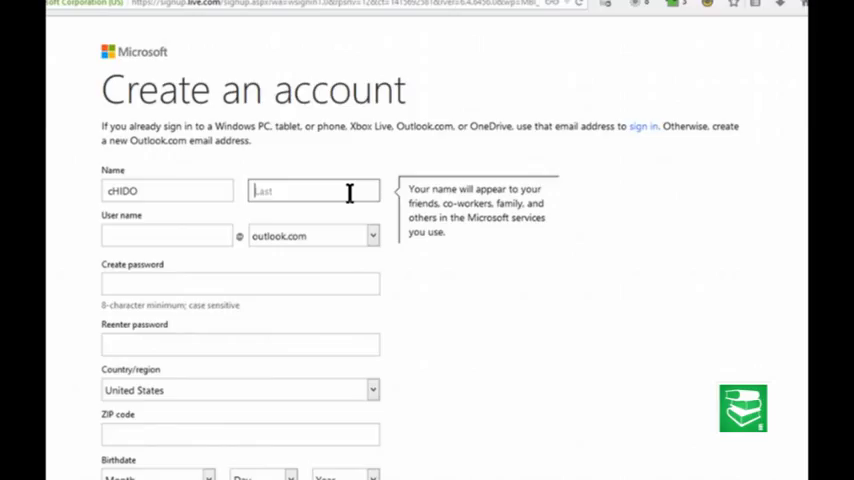
text(Name)
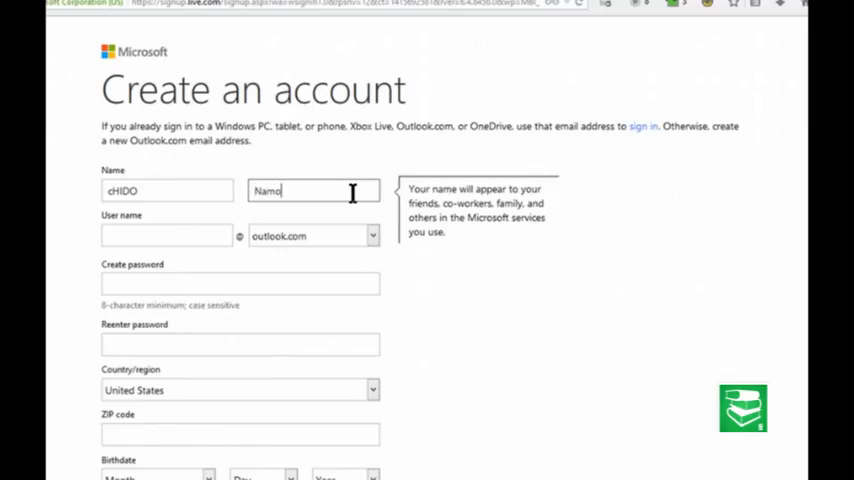
Claim the username chidonamo on the hotmail.com domain, confirmed available.
click(168, 236)
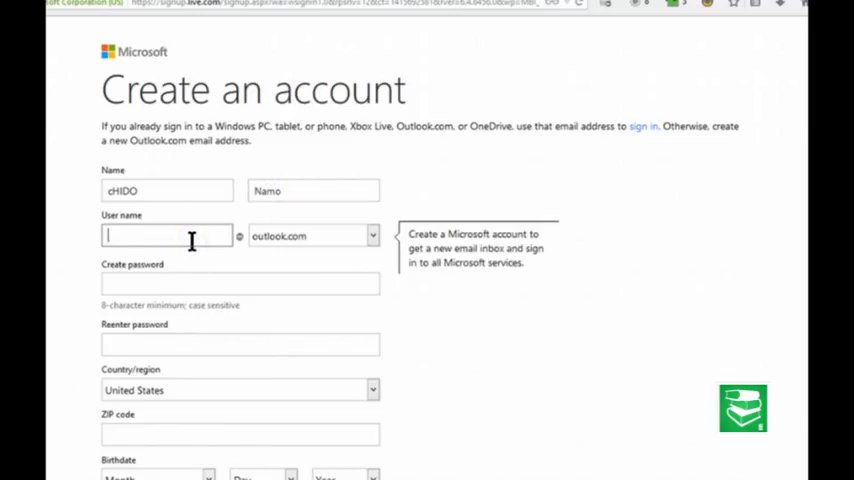
text(chidonam)
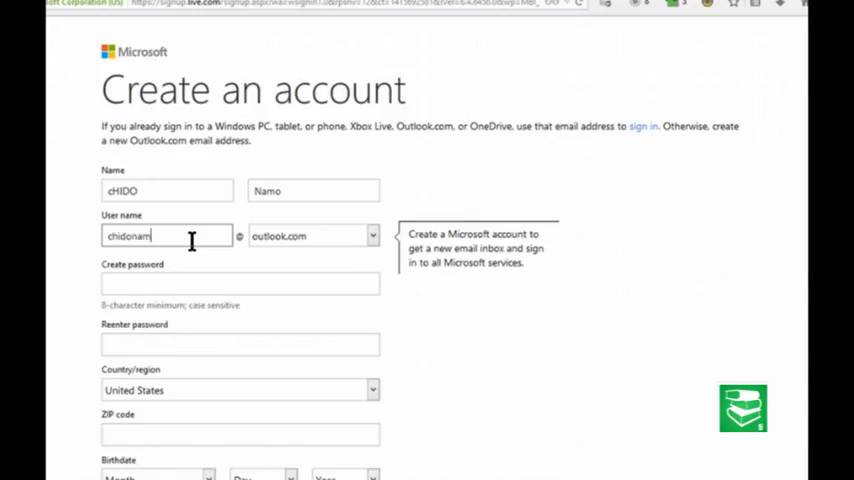
click(372, 262)
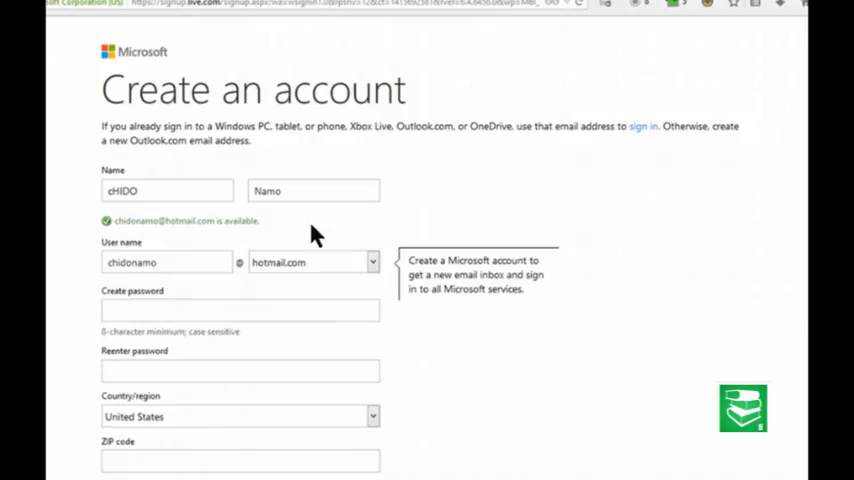
Begin the password, then set the country/region to Nigeria so a Postal Code is requested.
click(240, 310)
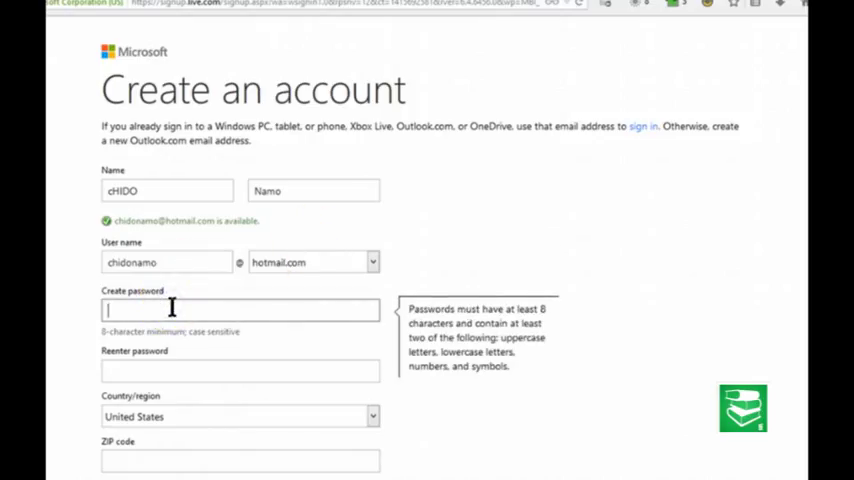
text(•)
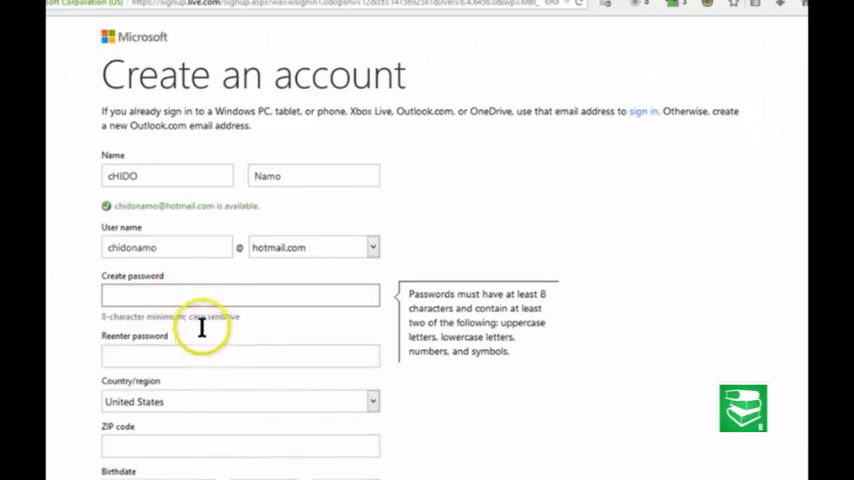
click(240, 202)
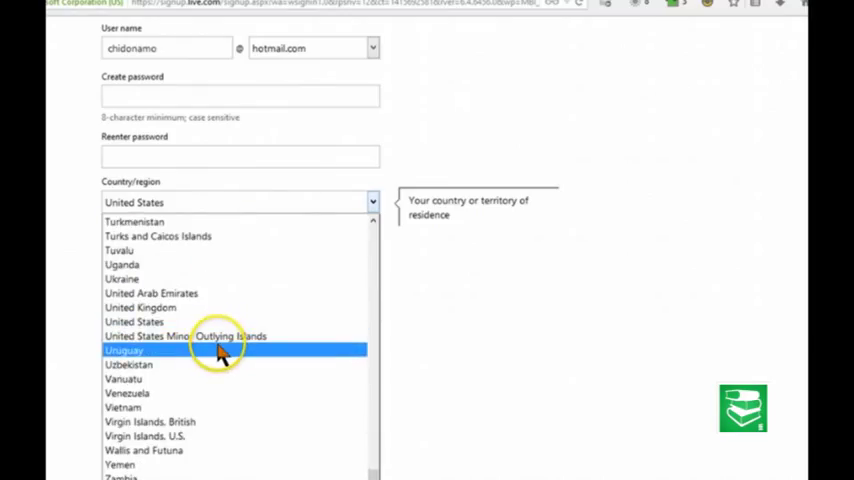
mouse_move(200, 336)
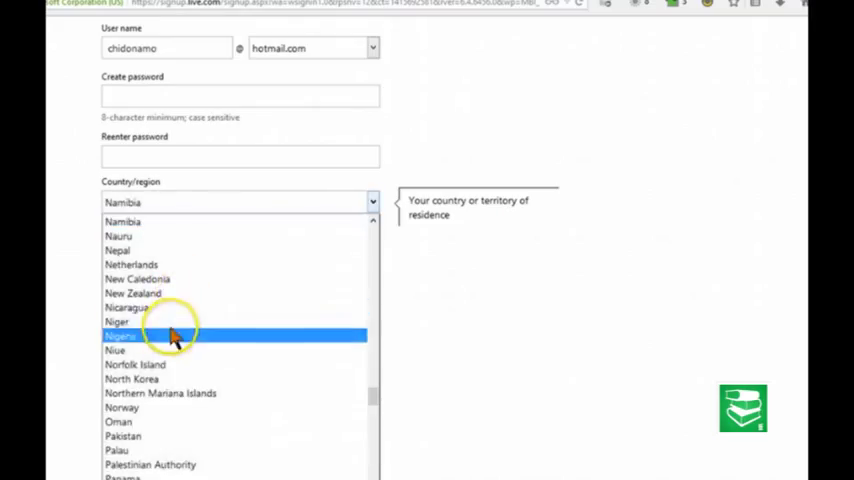
click(120, 336)
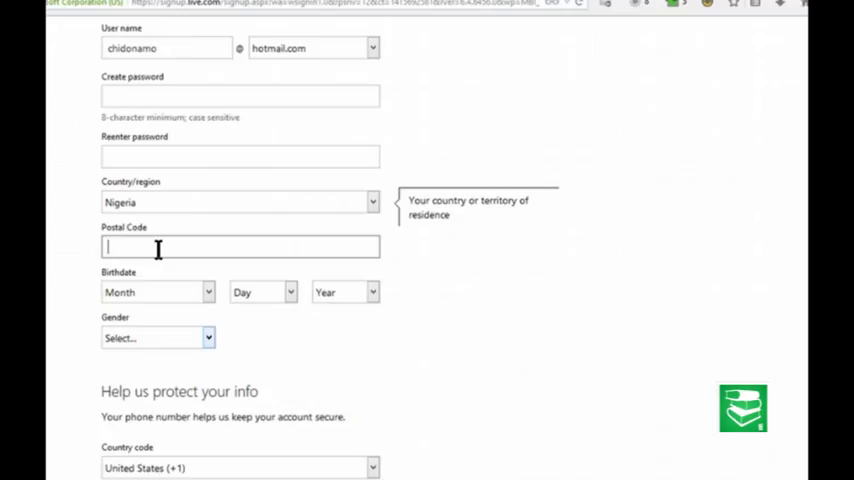
text(4)
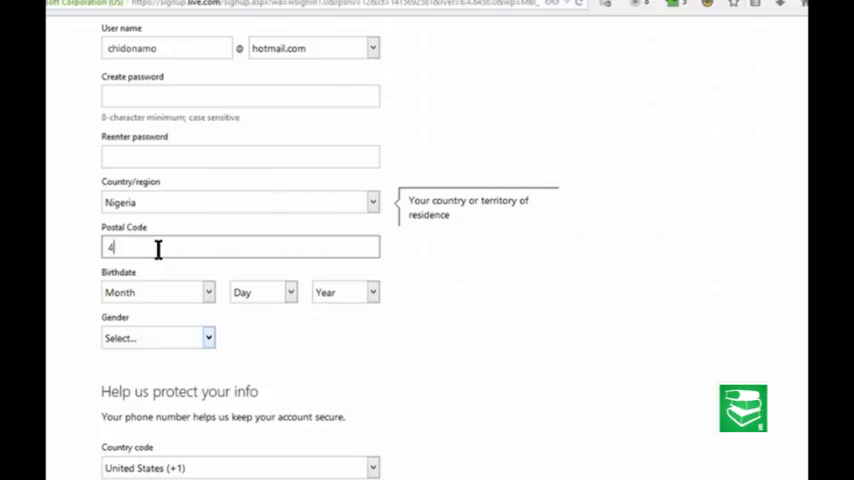
text(80001)
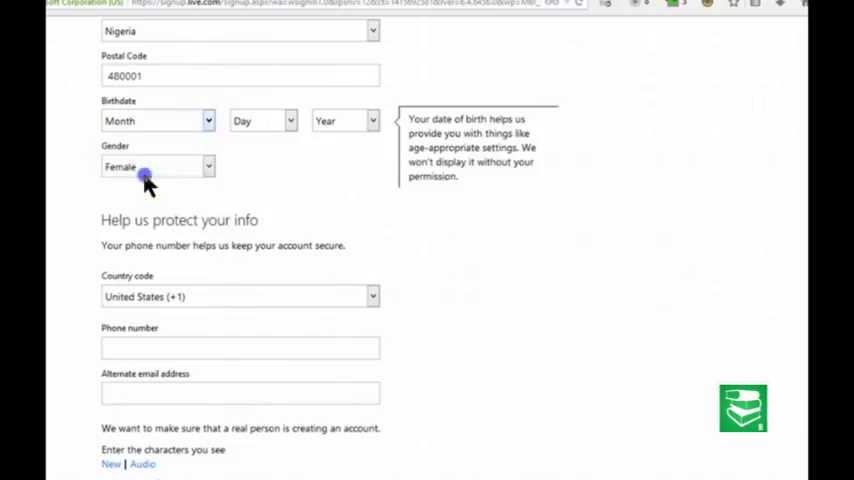
click(344, 120)
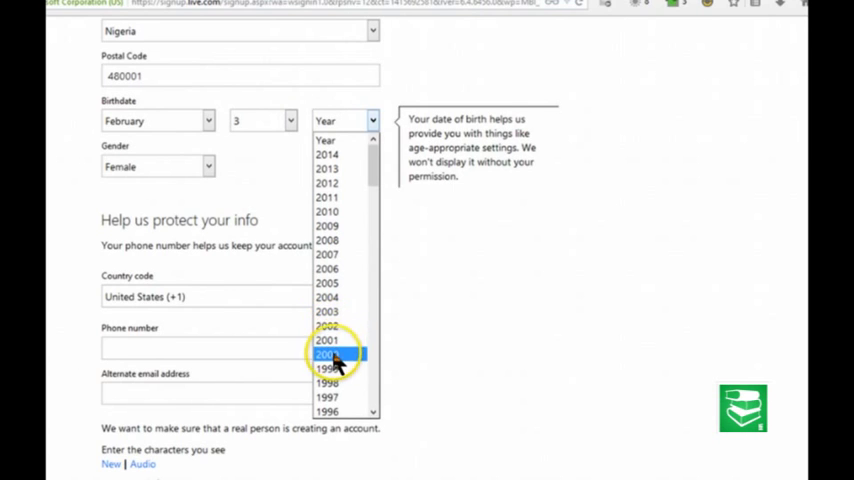
click(328, 354)
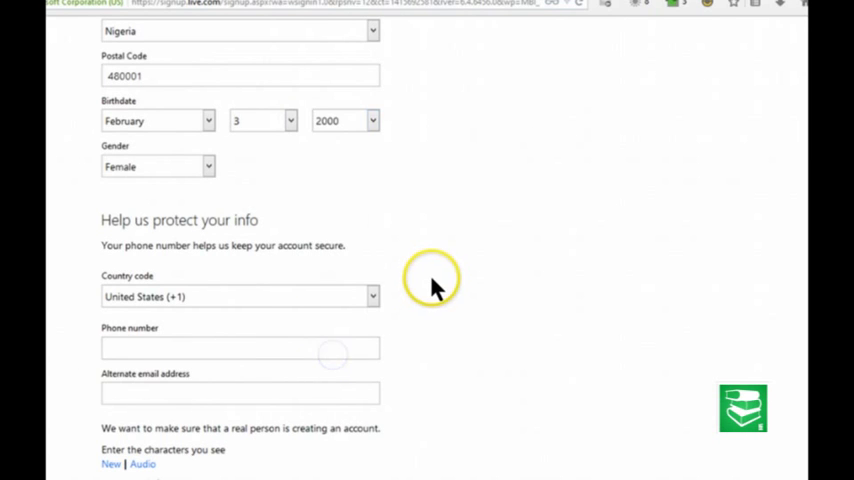
Answer the captcha with the characters 35nvy6.
scroll(down, 3)
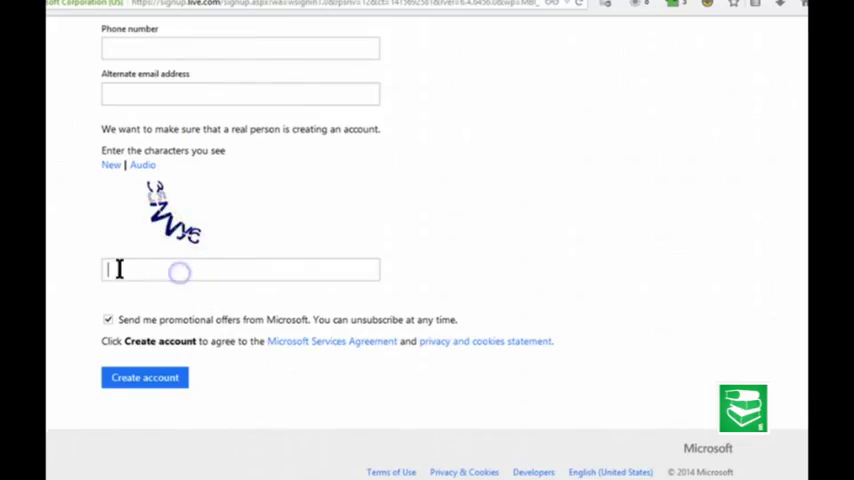
text(3Zw)
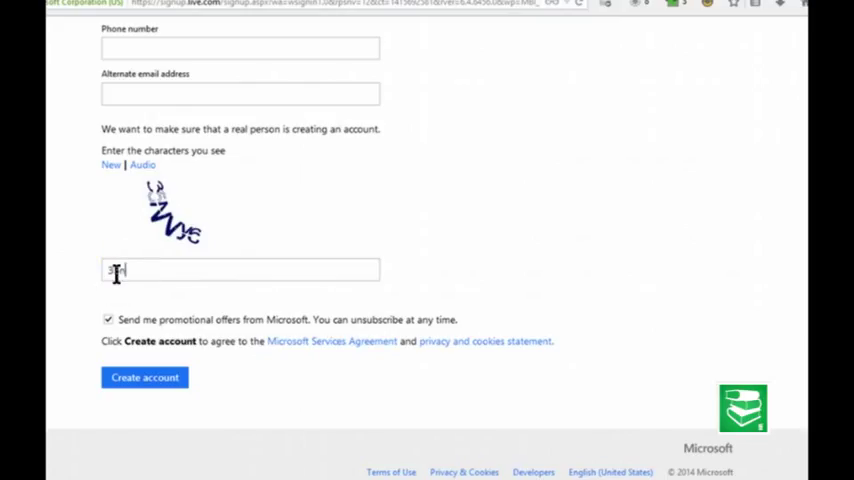
text(nvy)
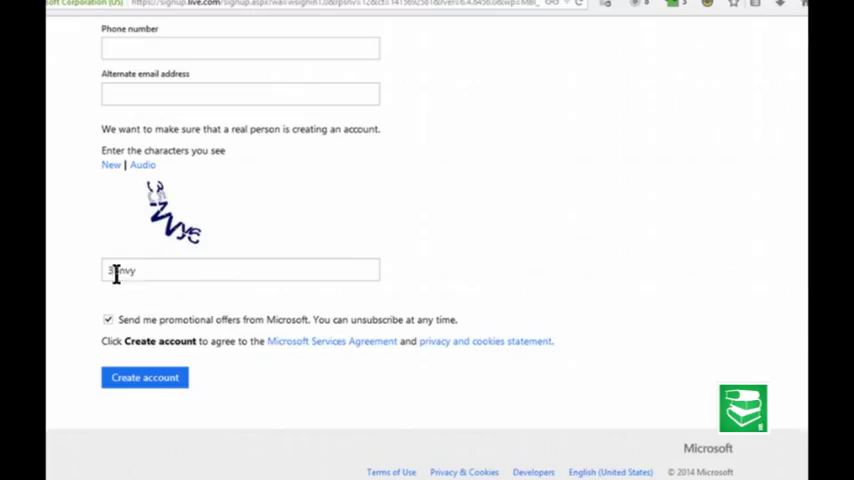
text(35nvy6)
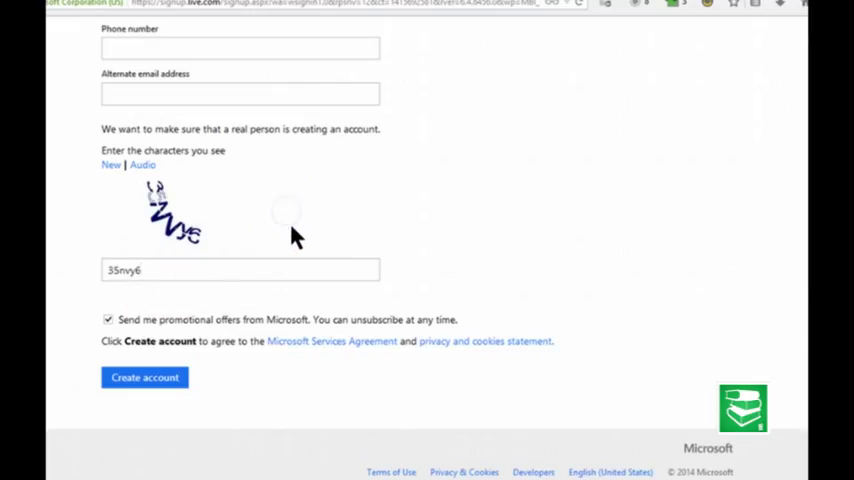
mouse_move(428, 280)
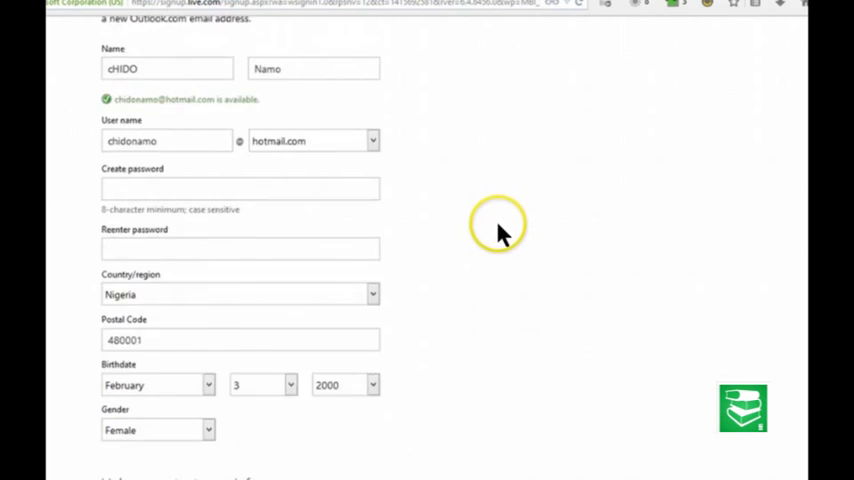
scroll(down, 3)
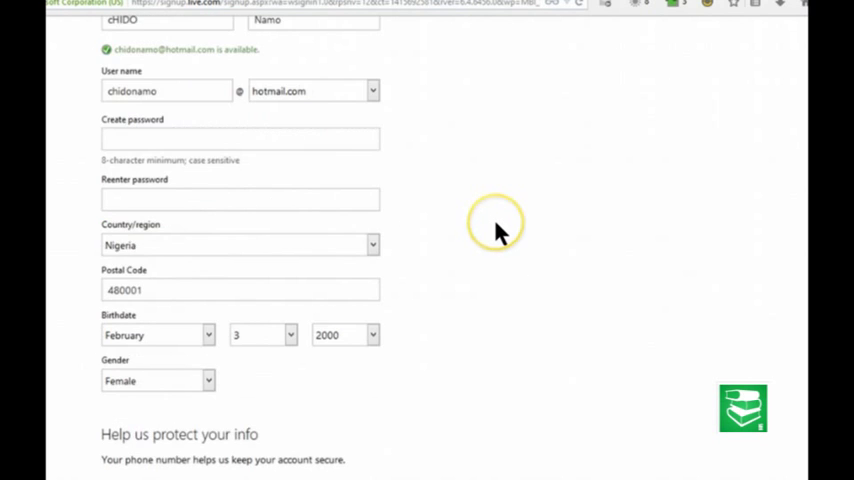
scroll(down, 3)
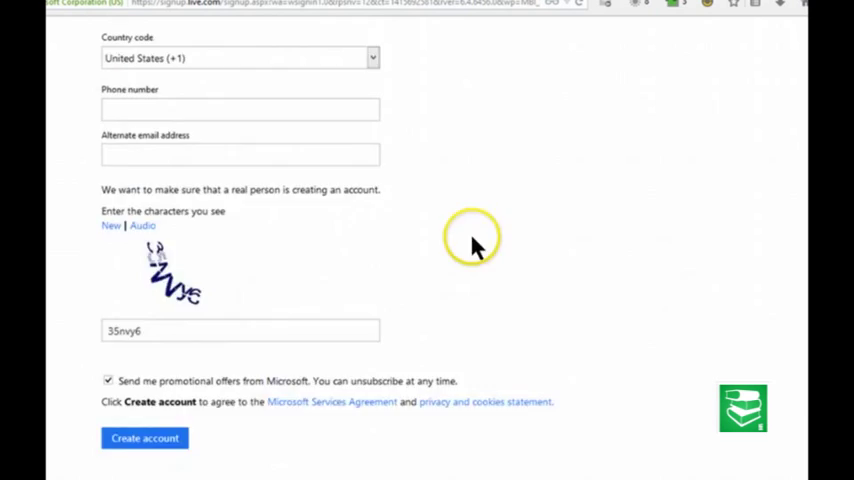